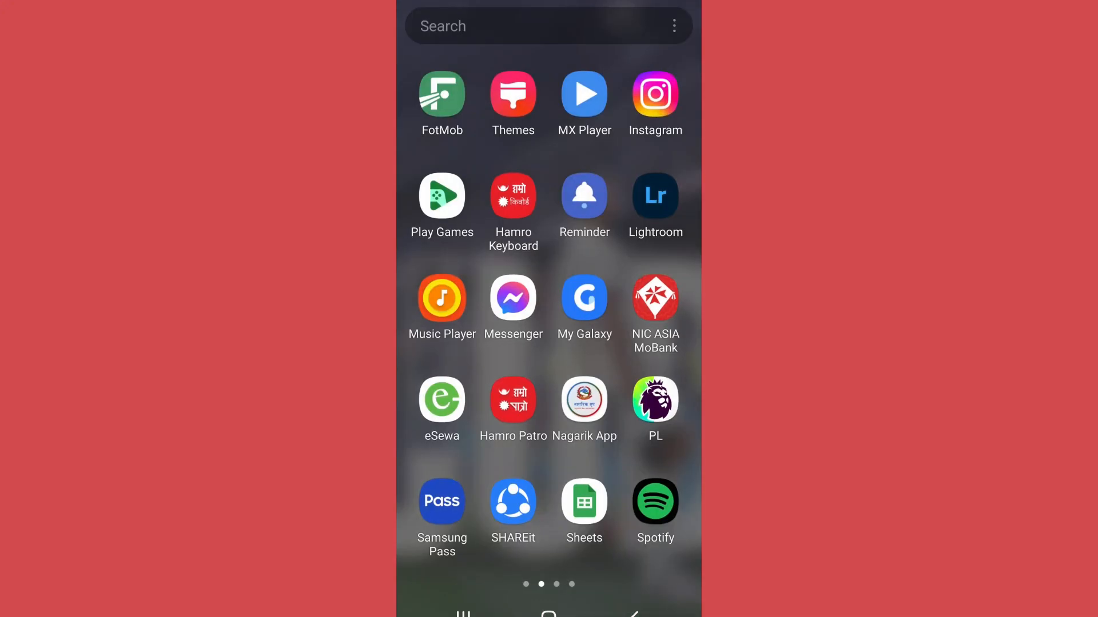
Launch Instagram from the home screen icon
left_click(654, 95)
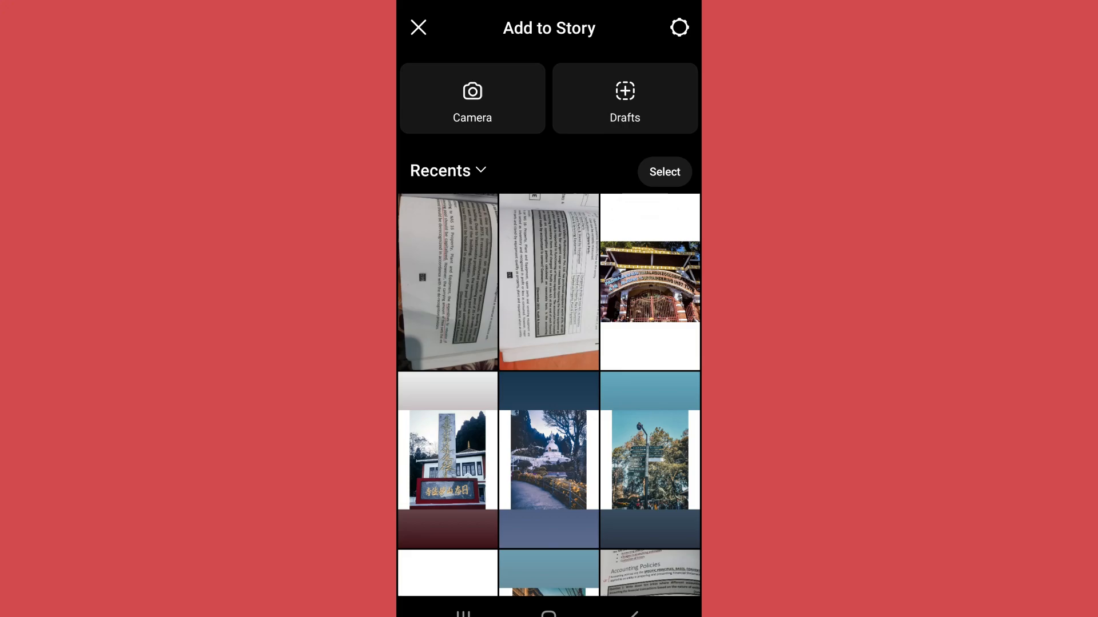
Take the pagoda photo through the story editor to the share sheet, then back out to the profile
left_click(547, 459)
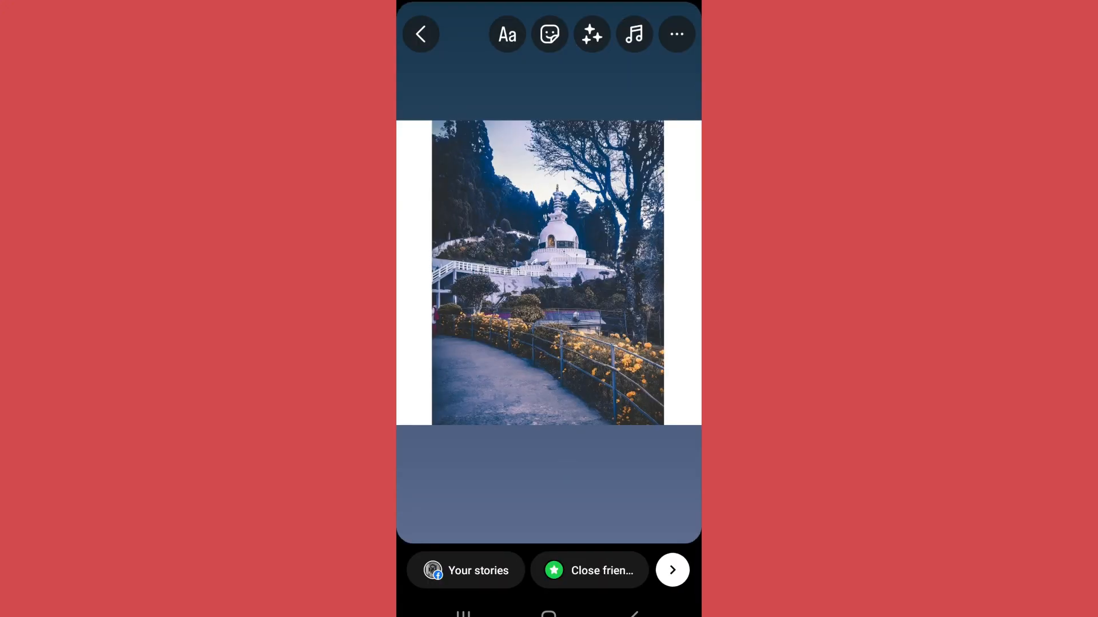
left_click(671, 570)
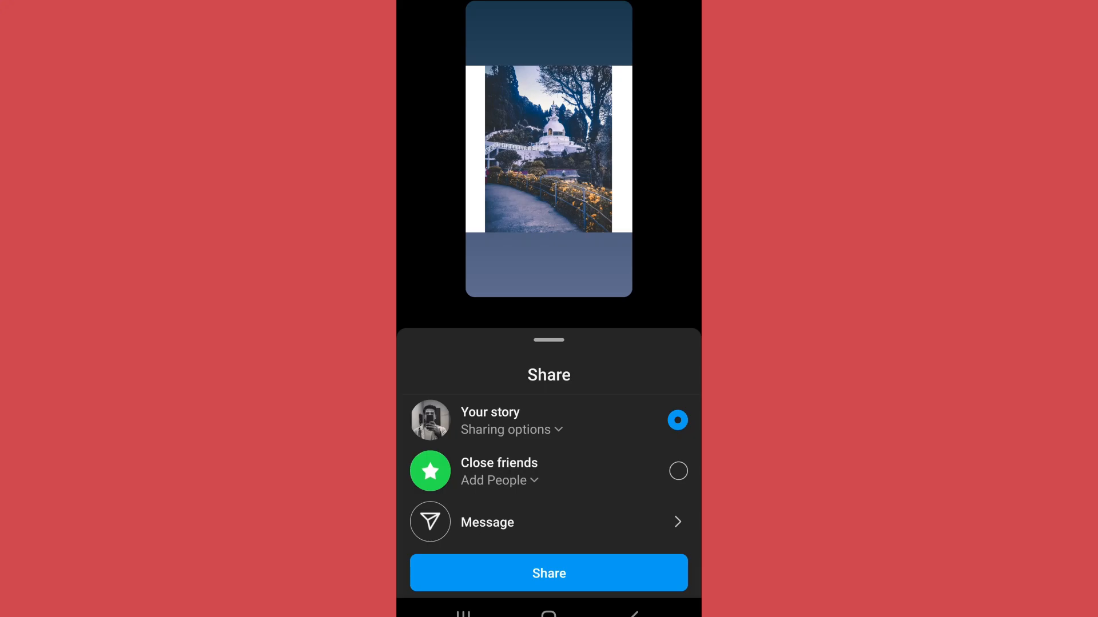
left_click(549, 573)
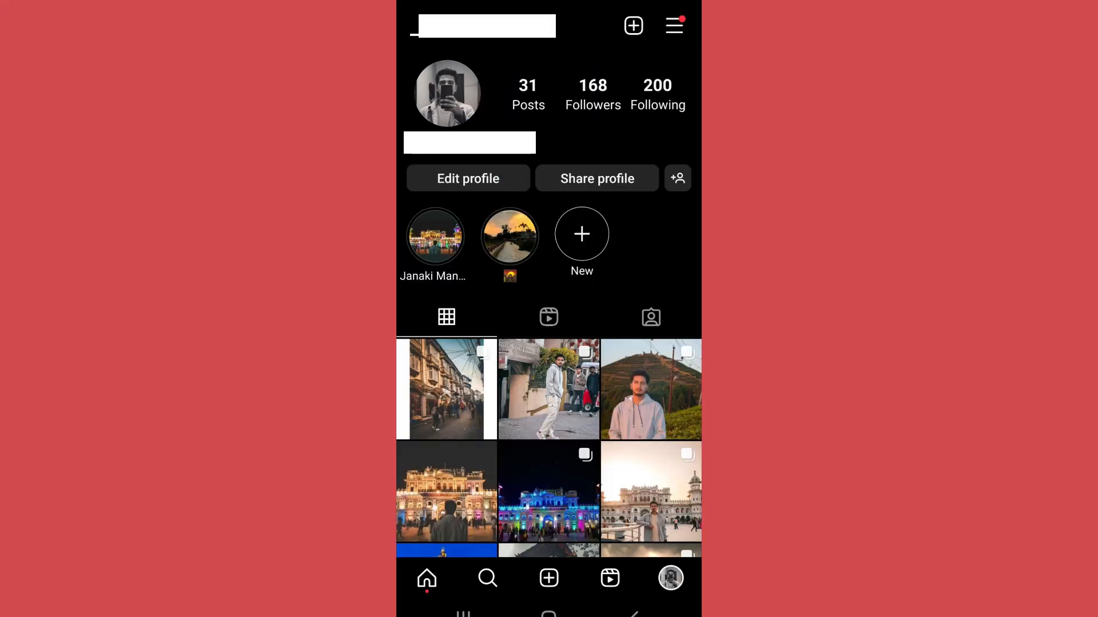
Reach Sharing to other apps via the profile menu, Settings and Account
left_click(674, 27)
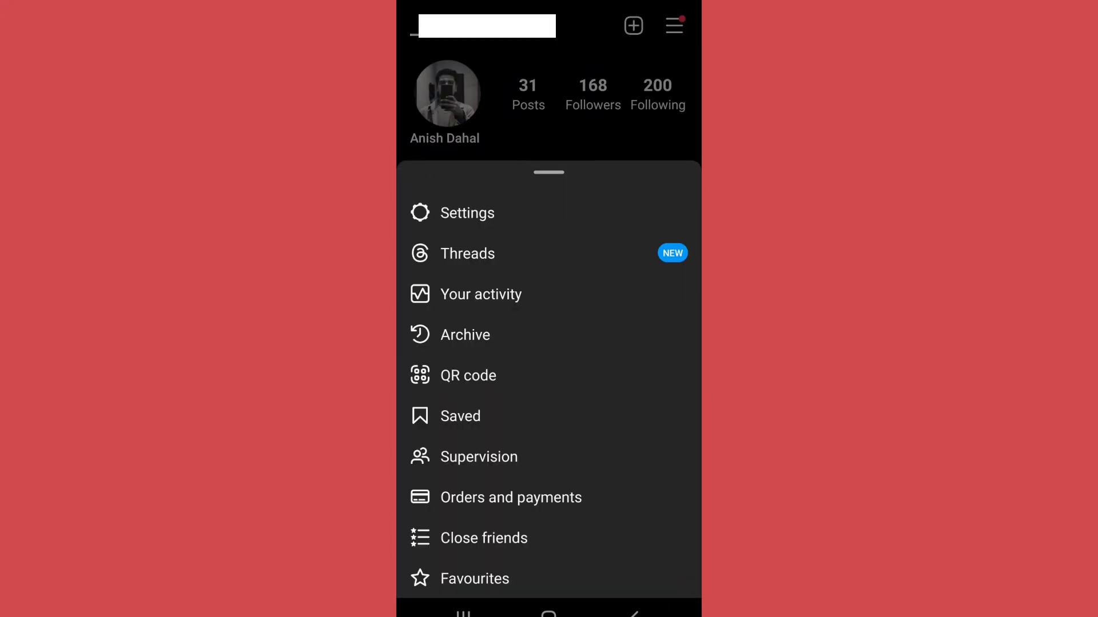
left_click(467, 213)
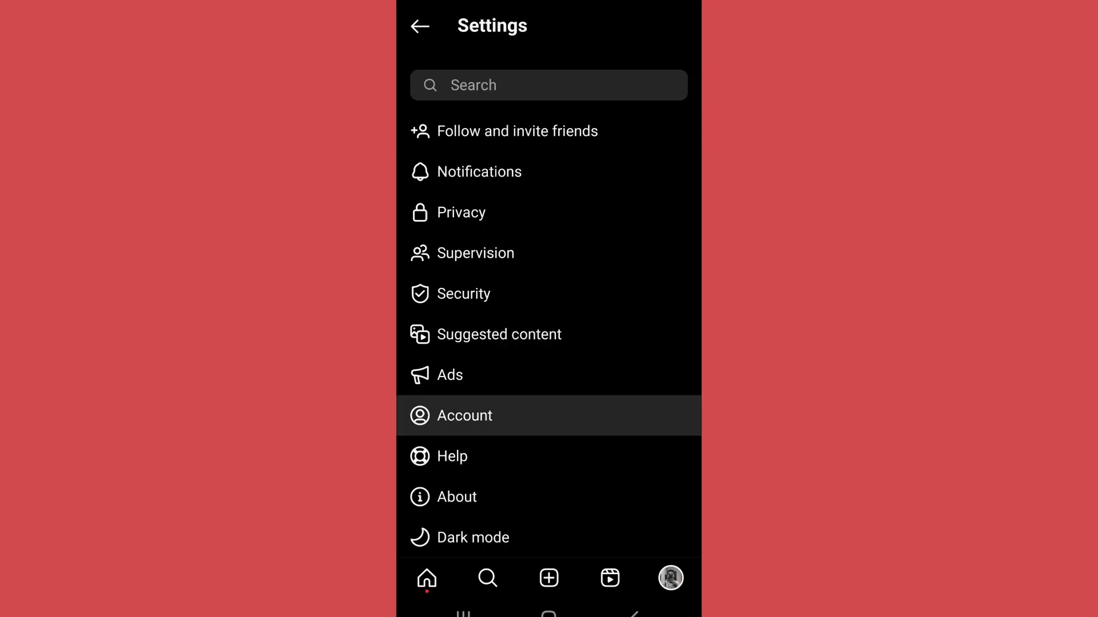
left_click(463, 415)
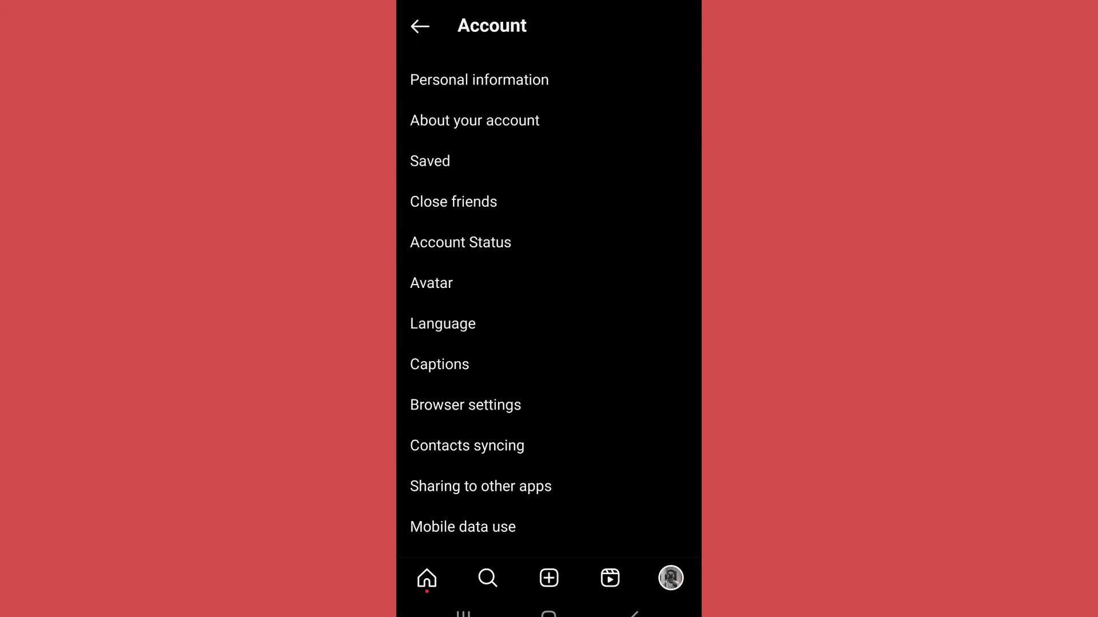
left_click(480, 486)
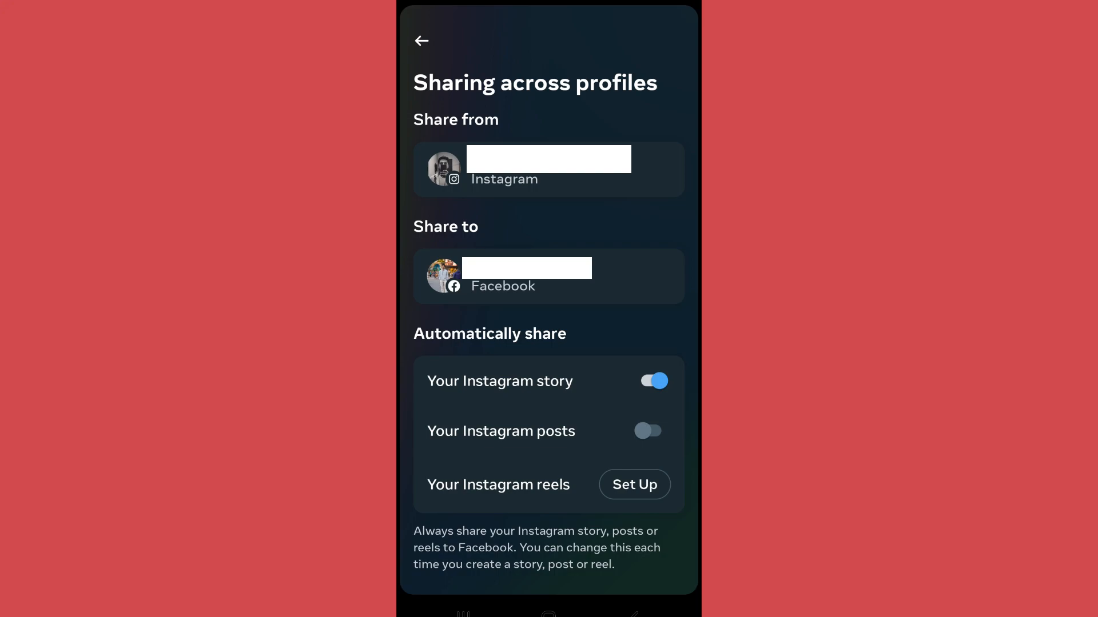
Switch off automatic sharing of the Instagram story to Facebook
left_click(653, 380)
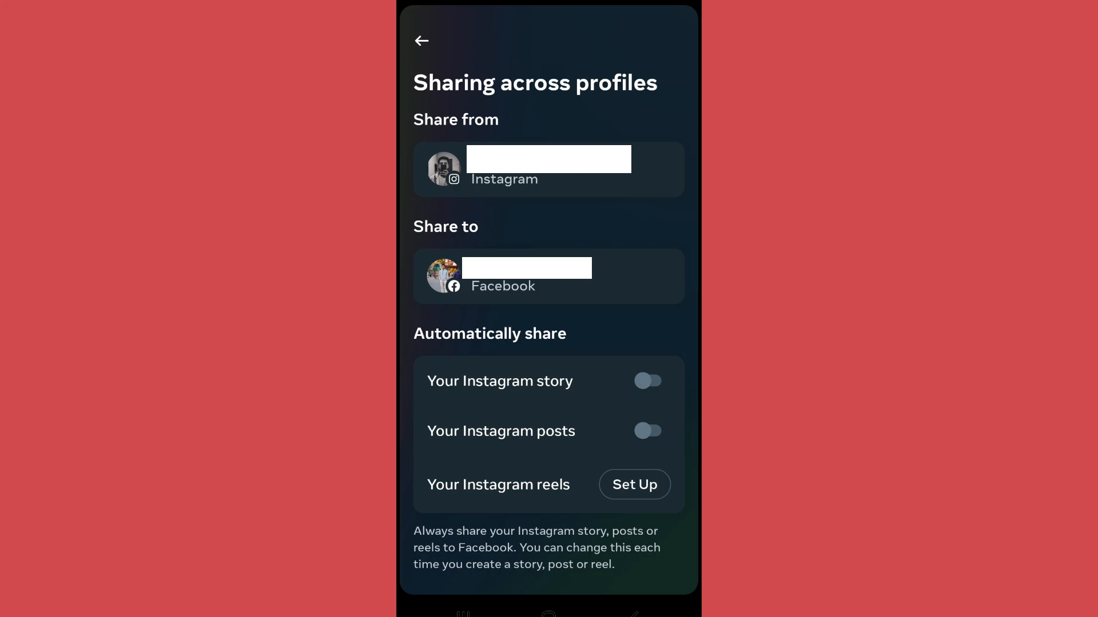